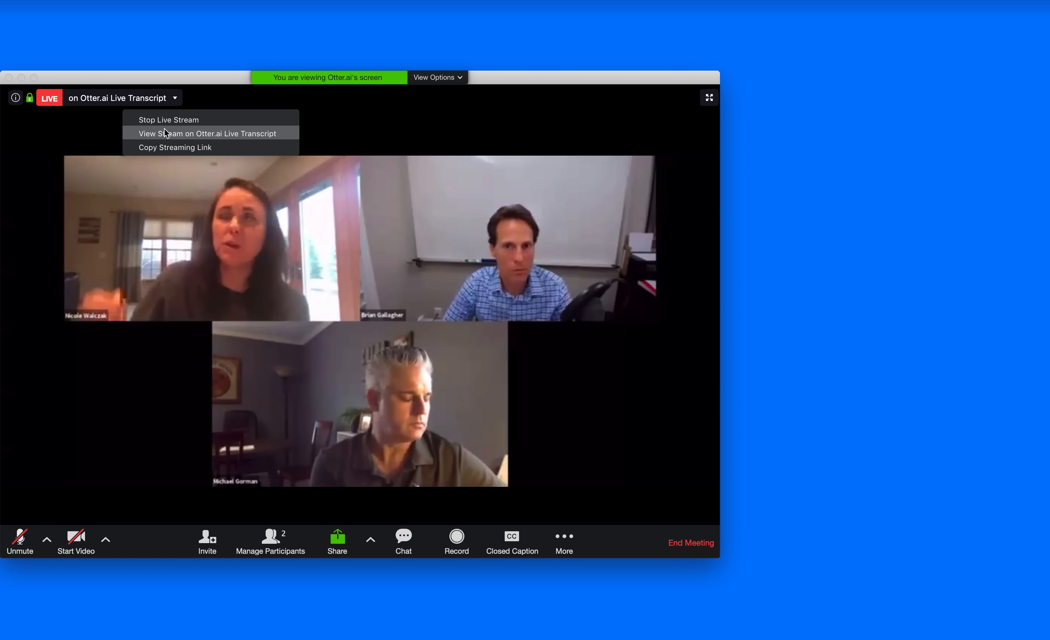
View the meeting's live stream on Otter.ai from Zoom's LIVE dropdown.
{"action": "left_click", "coordinate": [206, 133]}
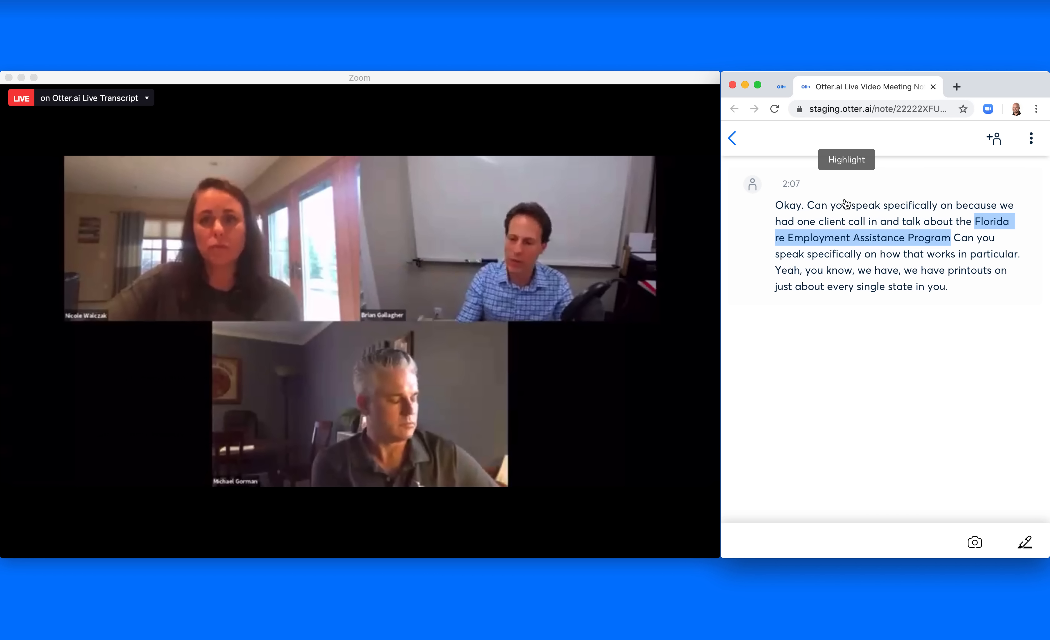
Highlight the 'Florida re Employment Assistance Program' phrase and add a snapshot of the shared screen to the note.
{"action": "left_click", "coordinate": [845, 159]}
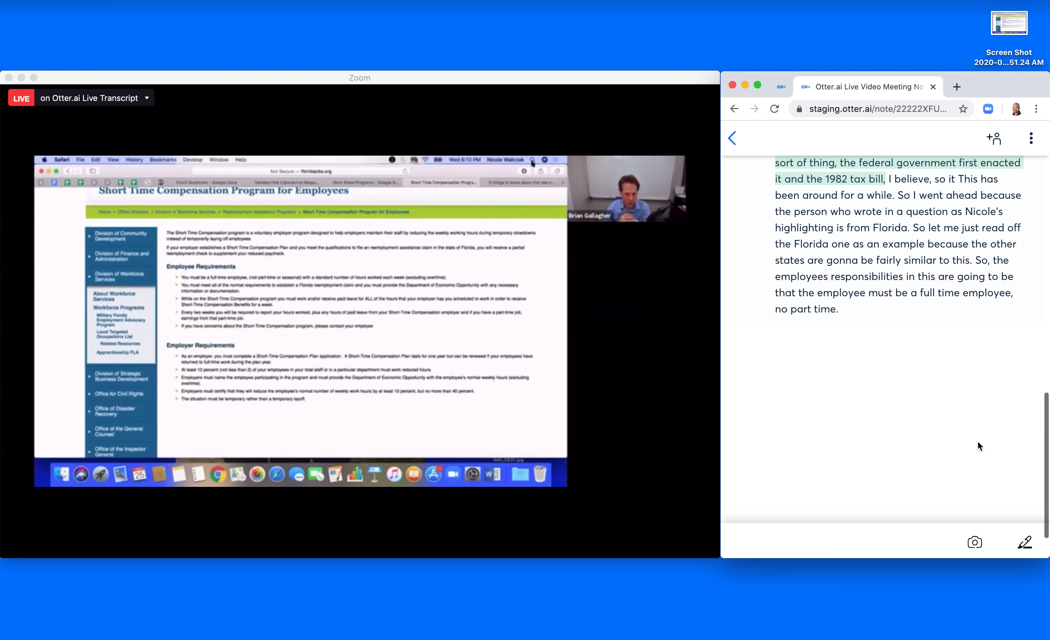
{"action": "left_click", "coordinate": [974, 543]}
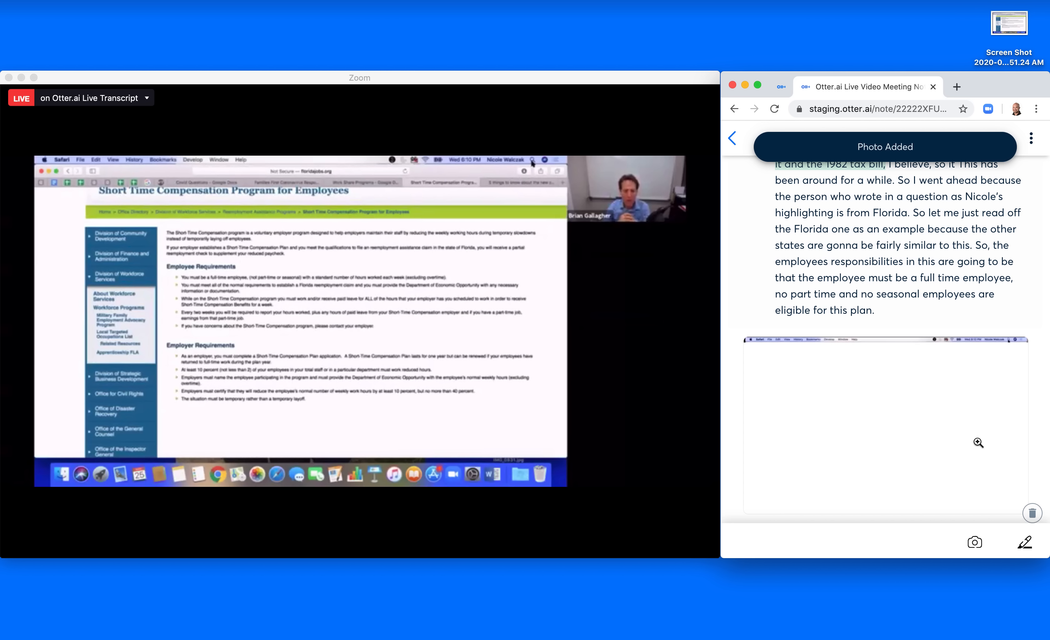